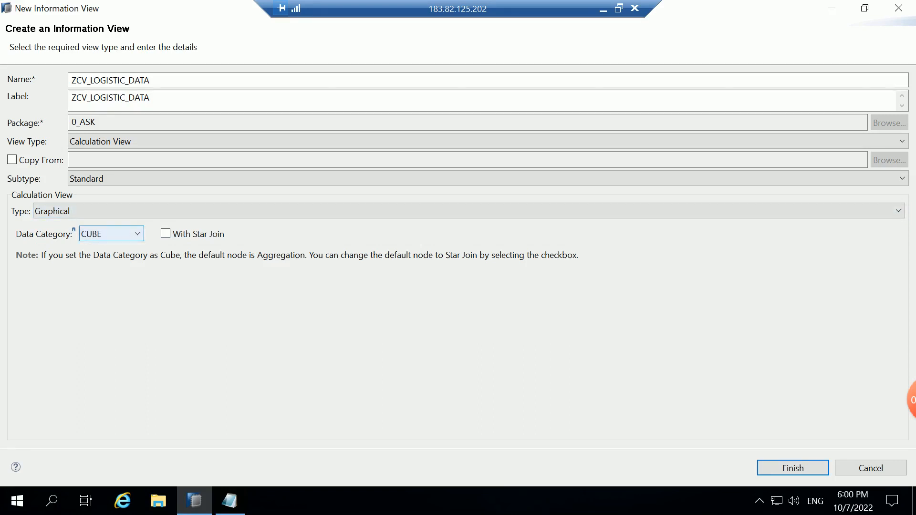
Choose DIMENSION as the data category for calculation view ZCV_LOGISTIC_DATA.
click(111, 234)
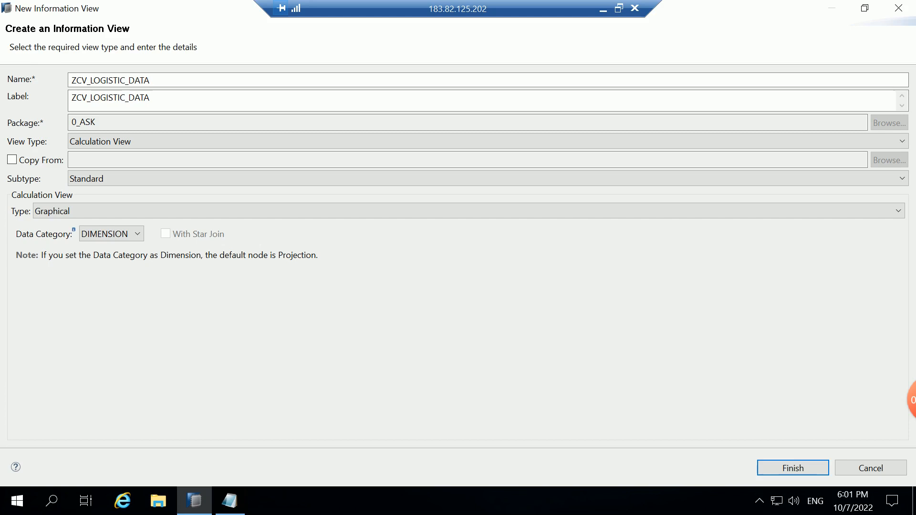